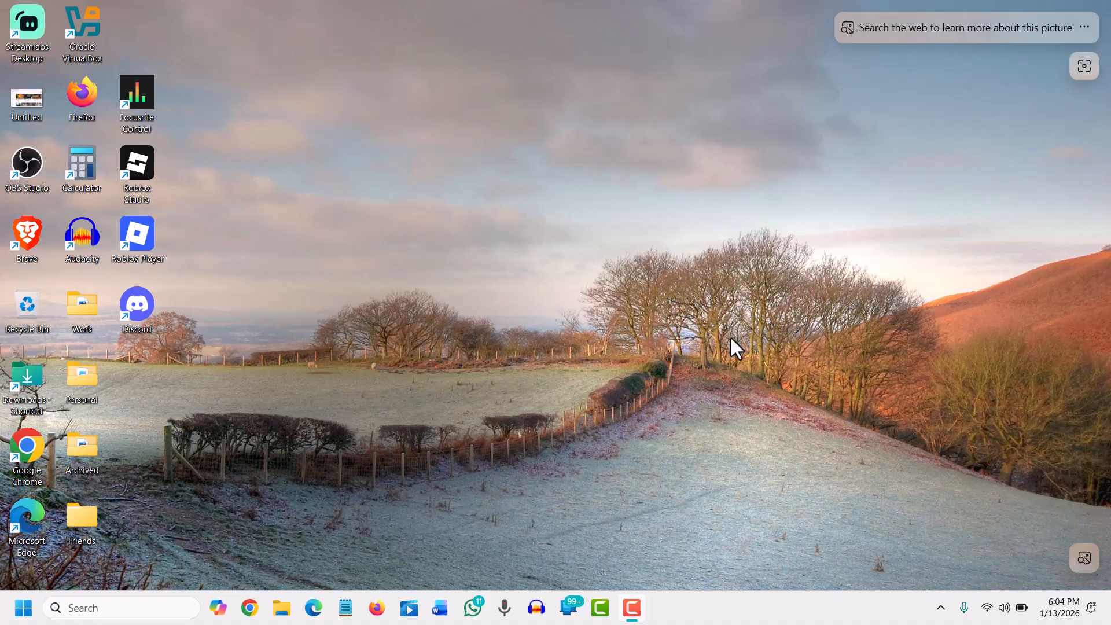
{"action": "mouse_move", "coordinate": [244, 607]}
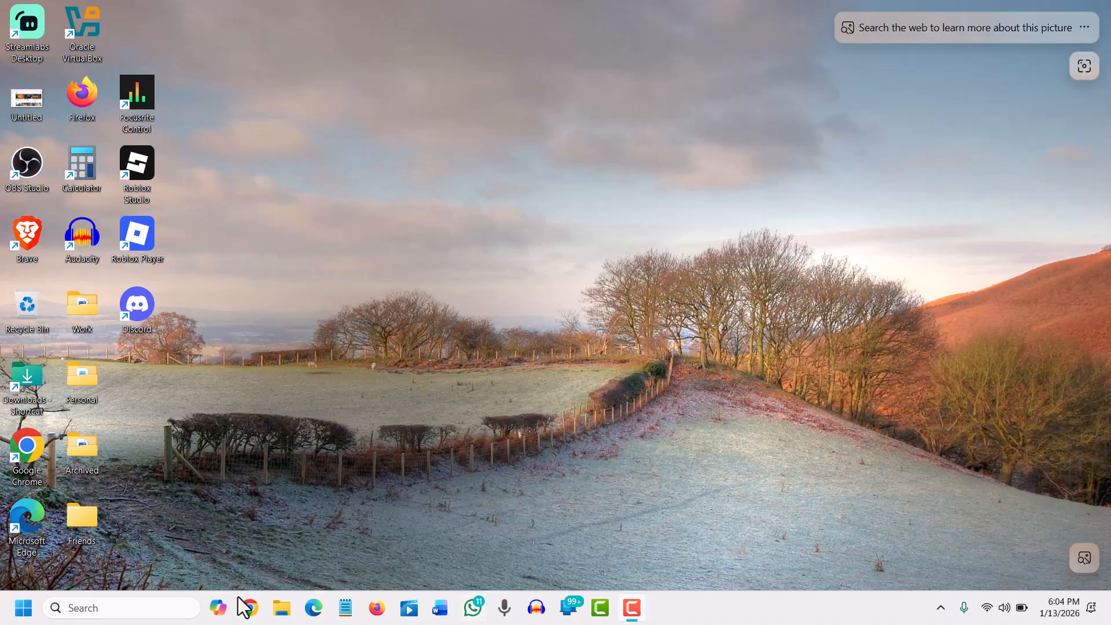
Step: Open the Start menu from the taskbar Start button
{"action": "left_click", "coordinate": [23, 607]}
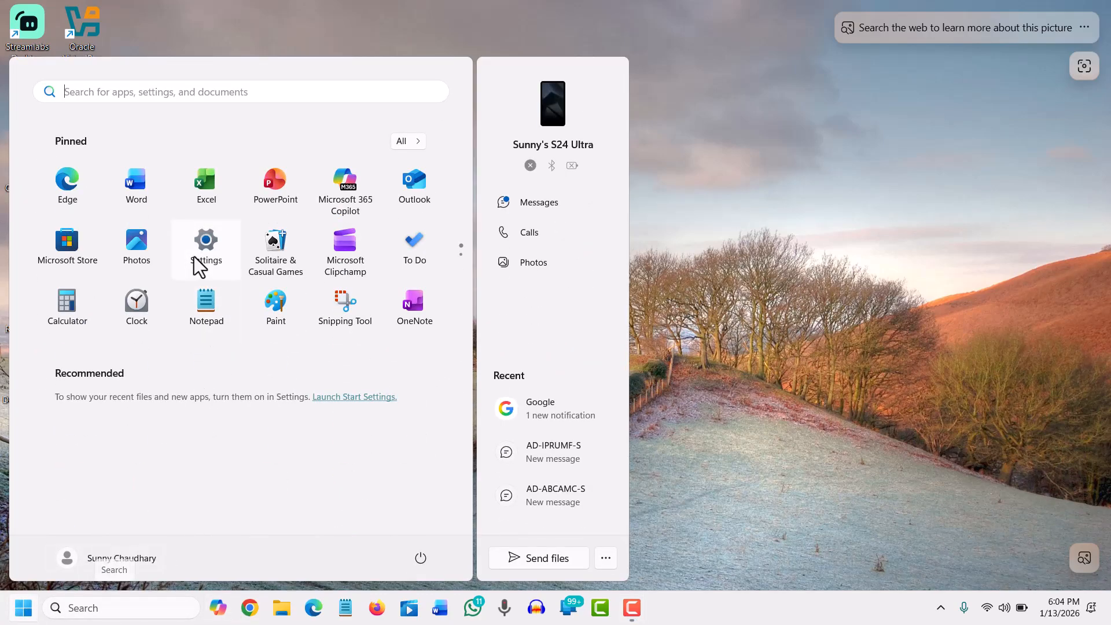
Step: Launch Settings from the Start menu and go to Network & internet
{"action": "left_click", "coordinate": [205, 245]}
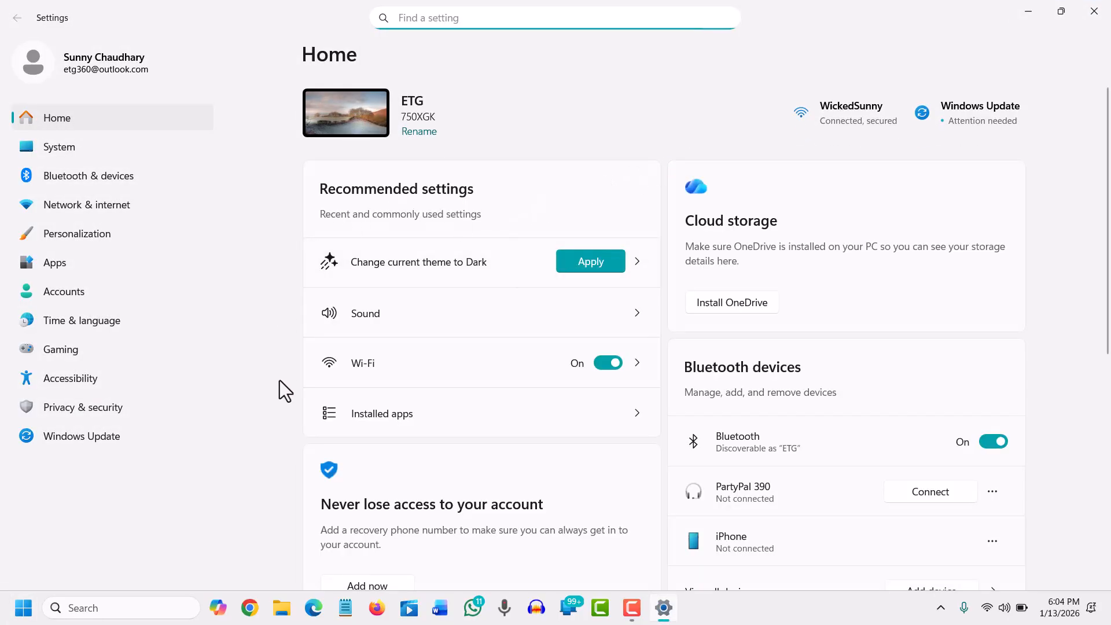
{"action": "mouse_move", "coordinate": [86, 204]}
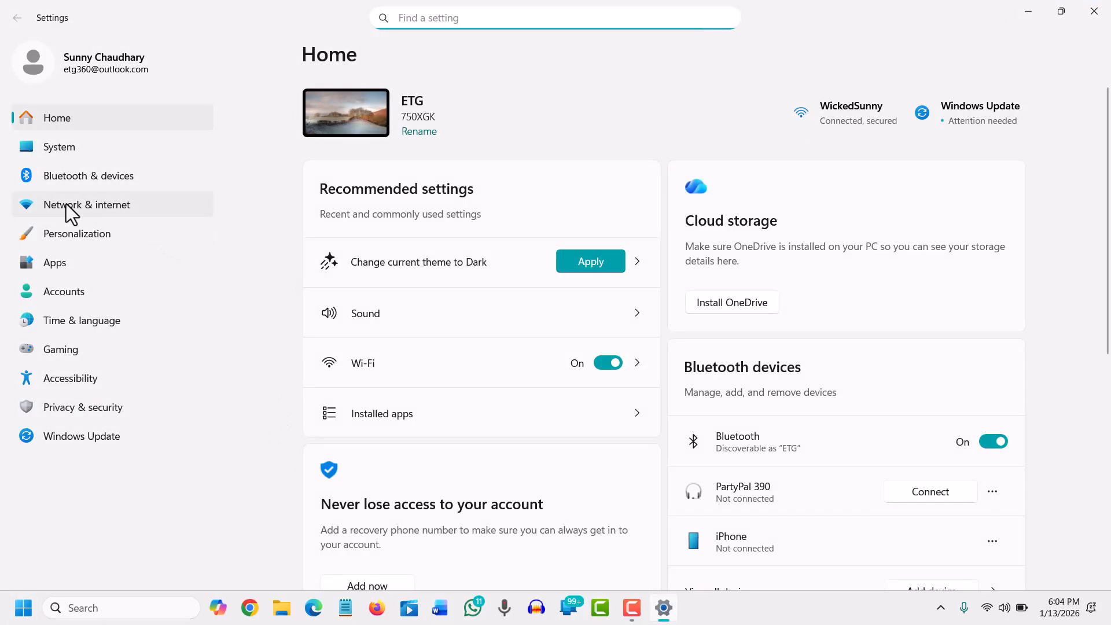
{"action": "left_click", "coordinate": [86, 204]}
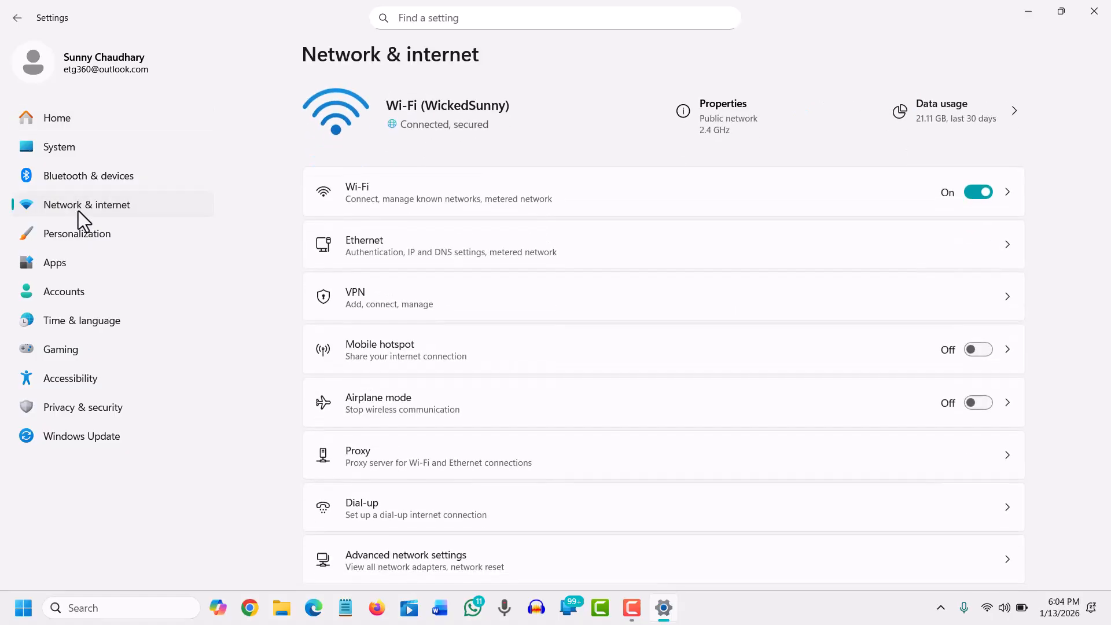
{"action": "mouse_move", "coordinate": [461, 174]}
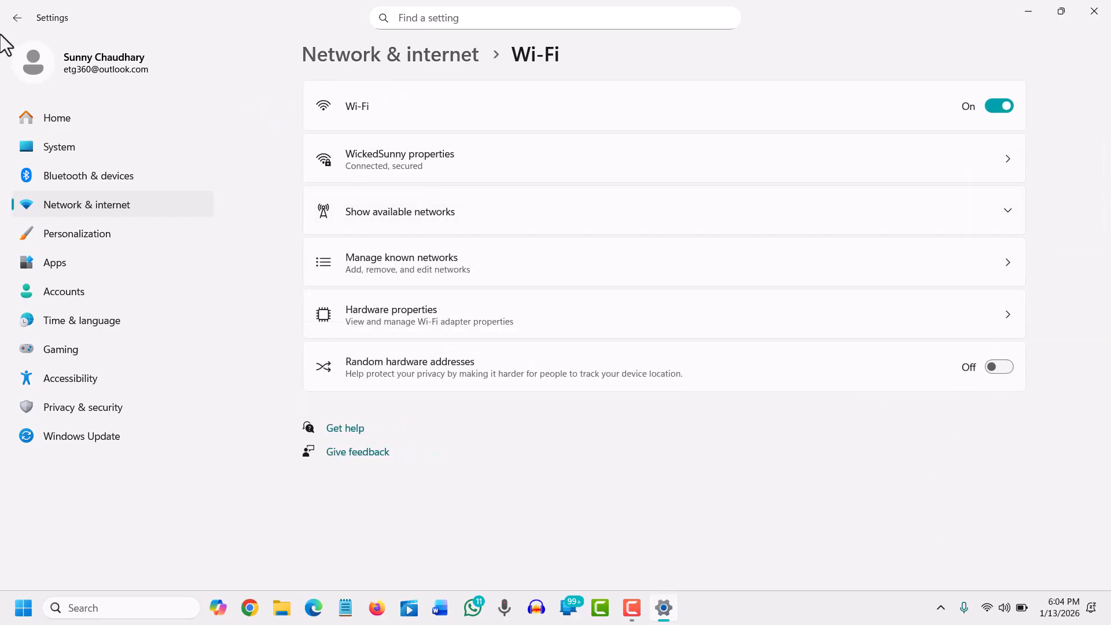
Step: Go back to view the Ethernet page with automatic DHCP IP and DNS
{"action": "left_click", "coordinate": [17, 18]}
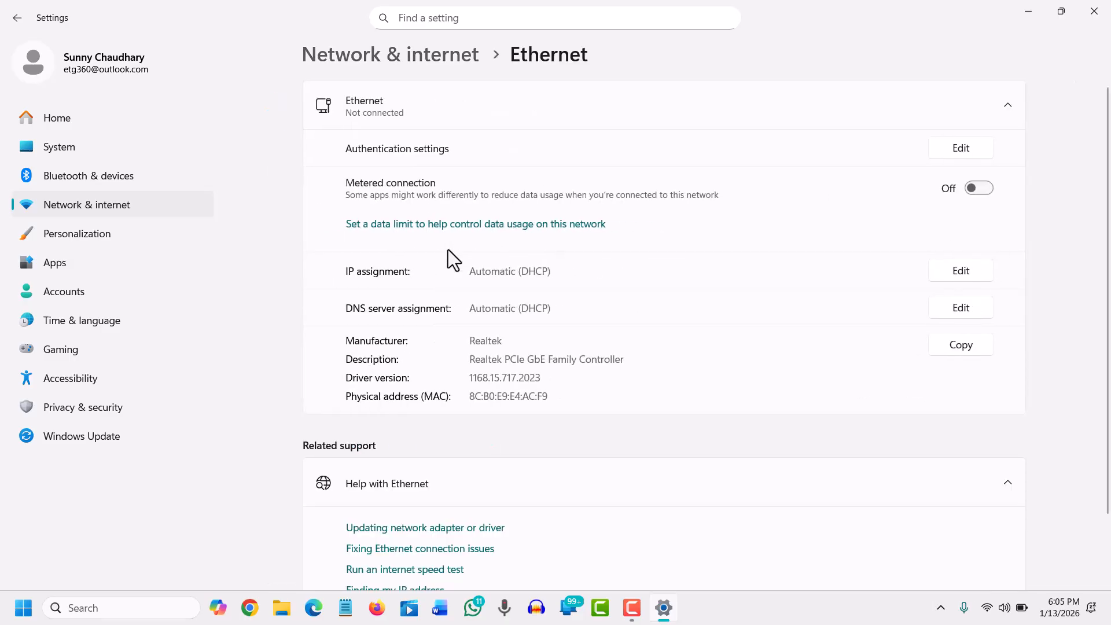
{"action": "mouse_move", "coordinate": [445, 210]}
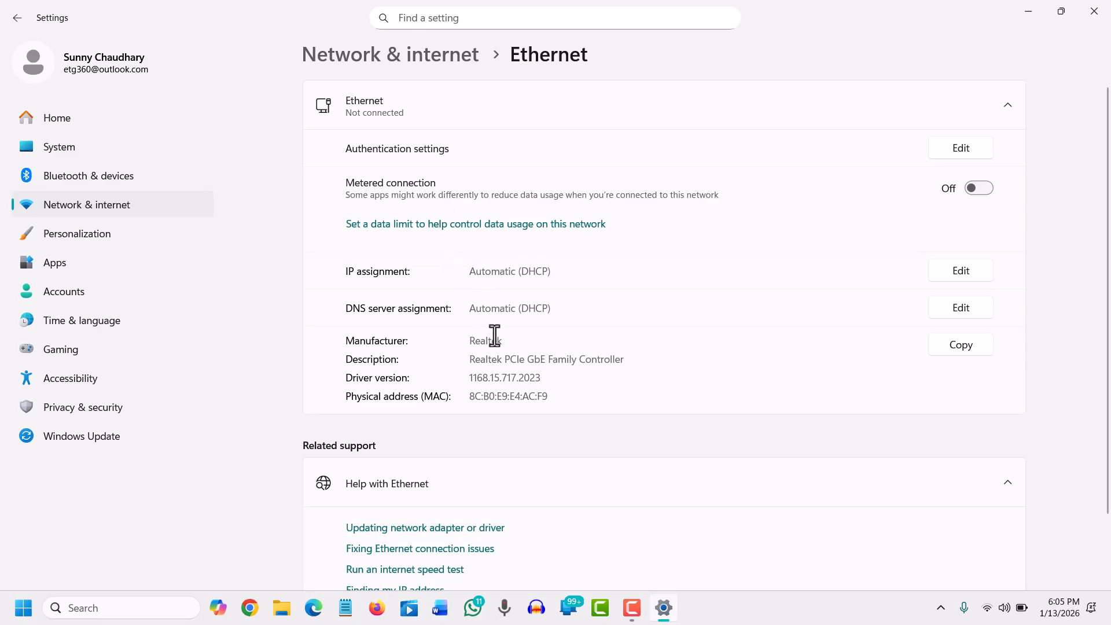
{"action": "mouse_move", "coordinate": [477, 303]}
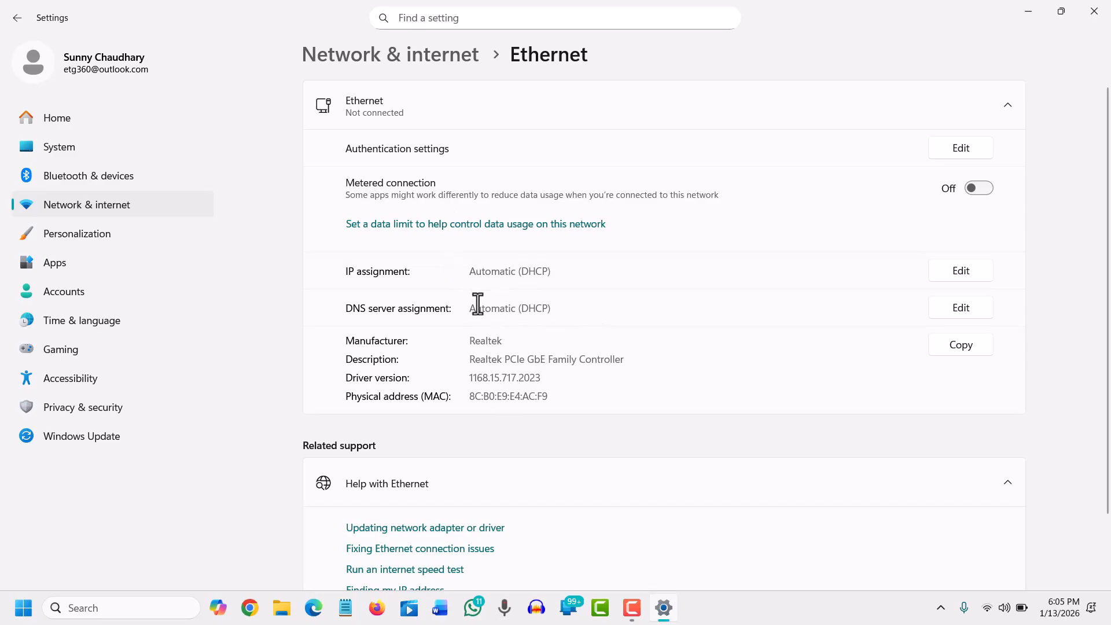
{"action": "mouse_move", "coordinate": [410, 328]}
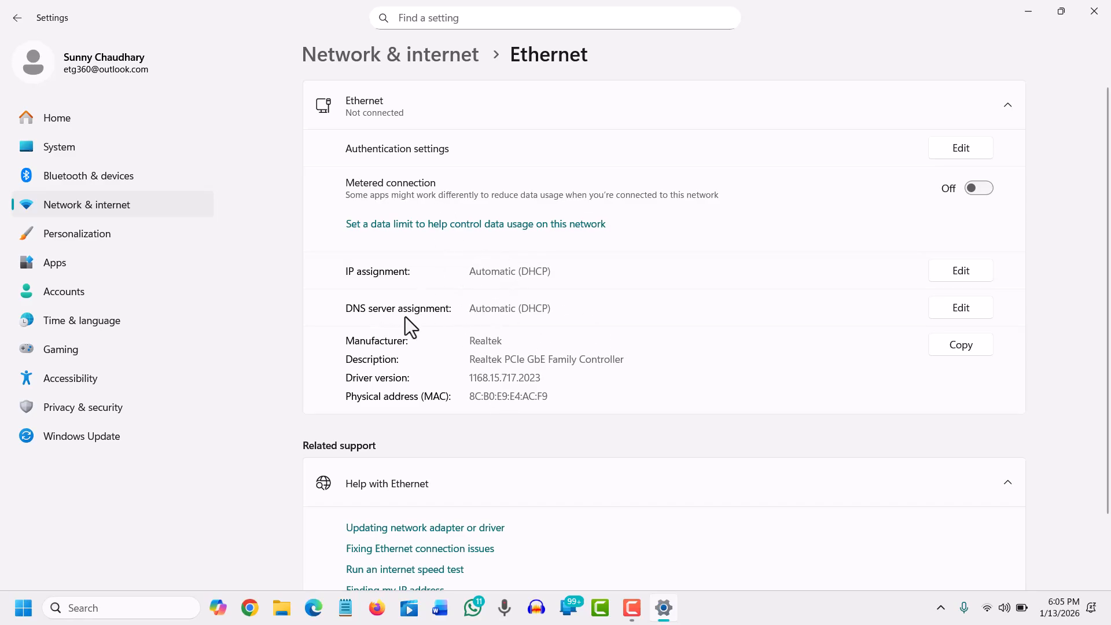
Step: Switch Ethernet DNS to Manual with IPv4 on, then cancel without saving
{"action": "left_click", "coordinate": [960, 306]}
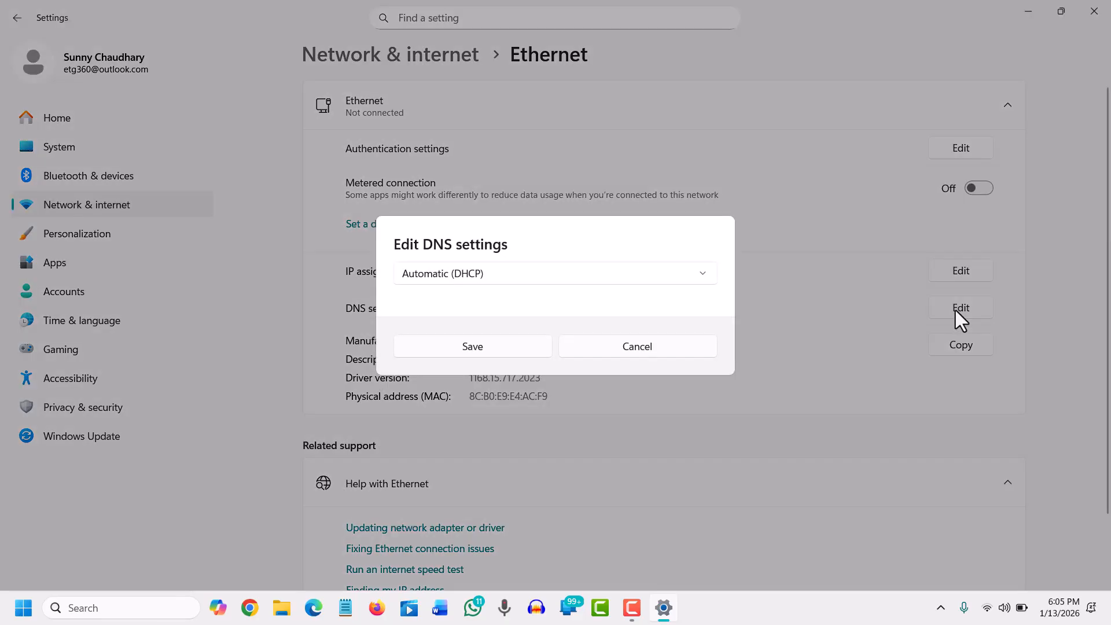
{"action": "left_click", "coordinate": [555, 274]}
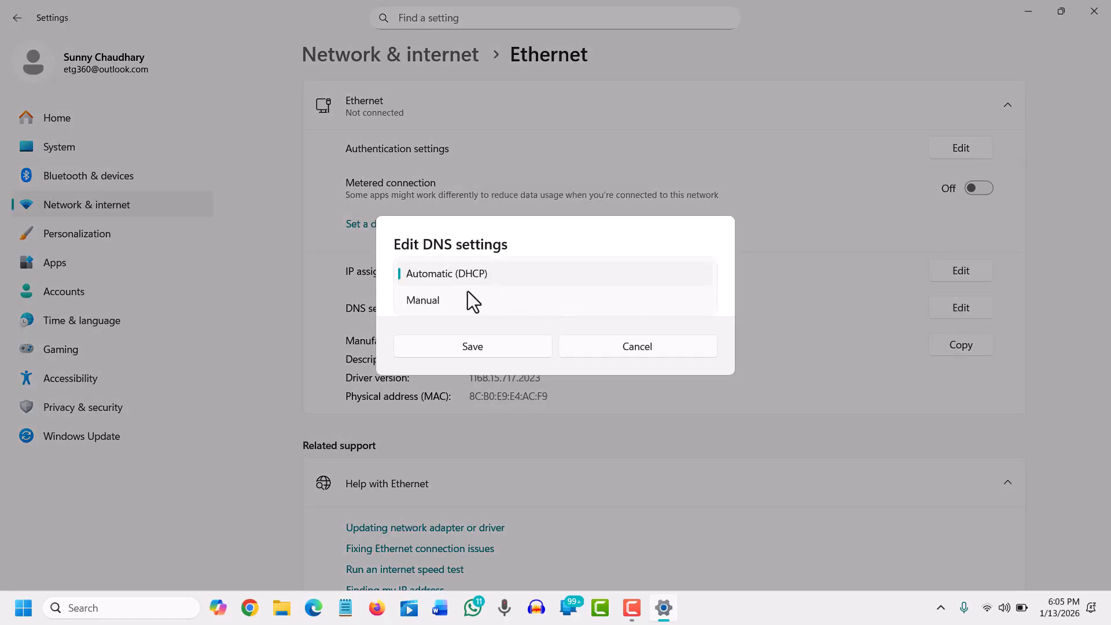
{"action": "left_click", "coordinate": [422, 300]}
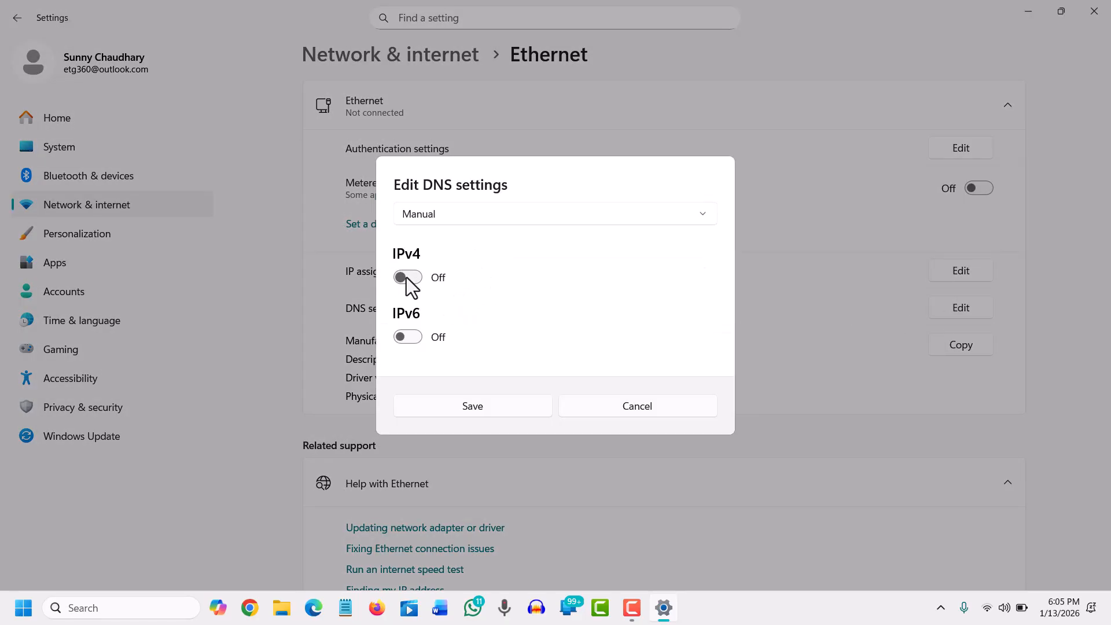
{"action": "left_click", "coordinate": [407, 278]}
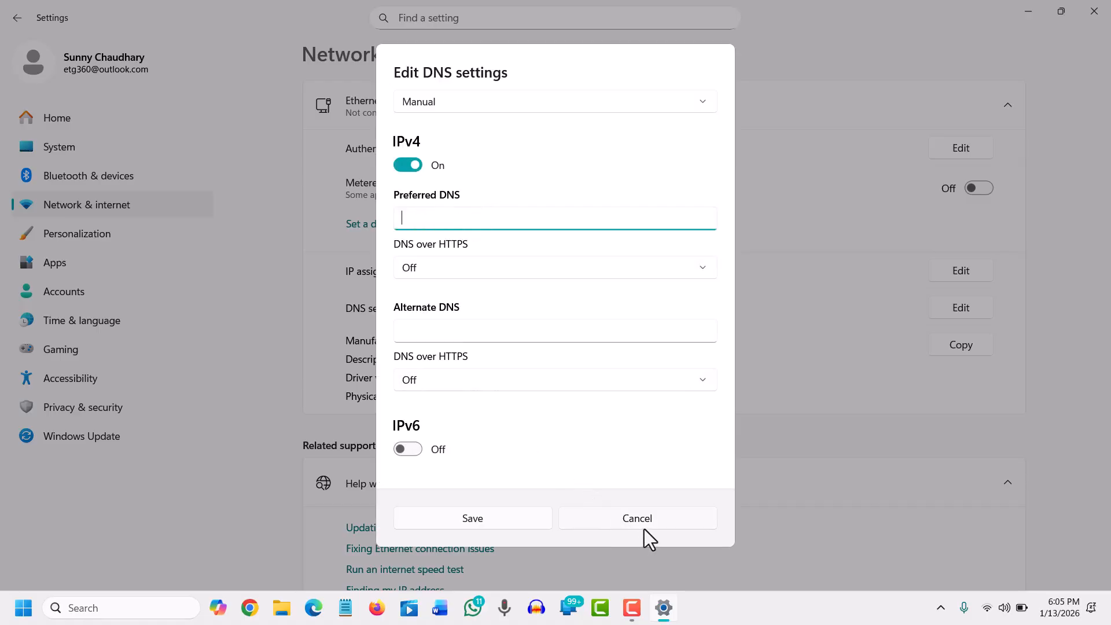
{"action": "left_click", "coordinate": [637, 518]}
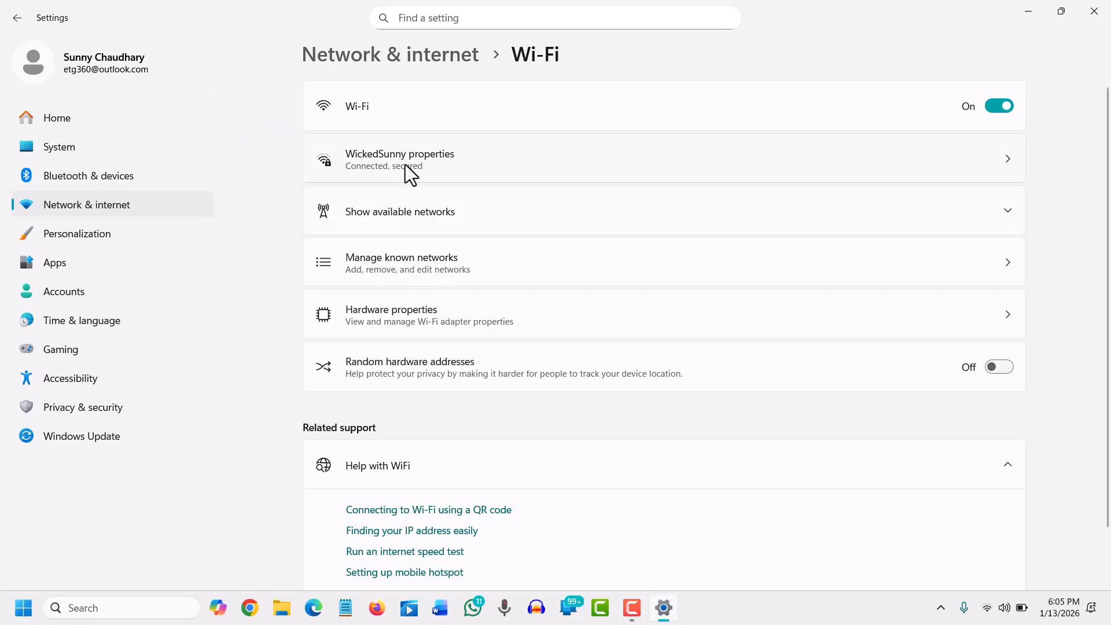
Step: Open the connected Wi-Fi network's properties and edit its DNS server assignment
{"action": "left_click", "coordinate": [400, 158]}
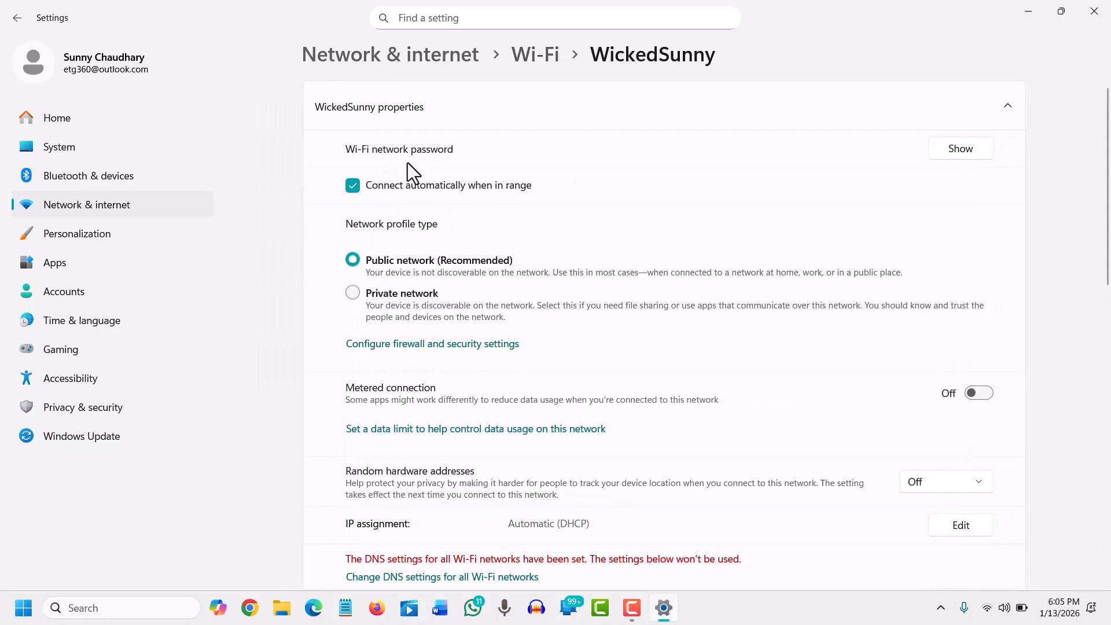
{"action": "scroll", "scroll_direction": "down", "scroll_amount": 3}
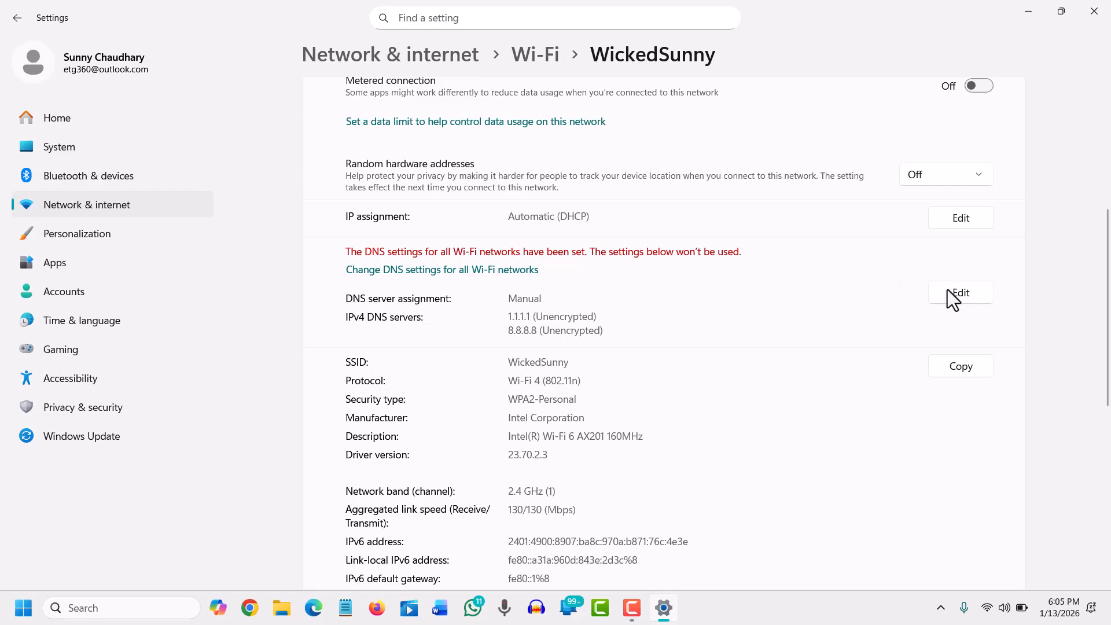
{"action": "left_click", "coordinate": [961, 293]}
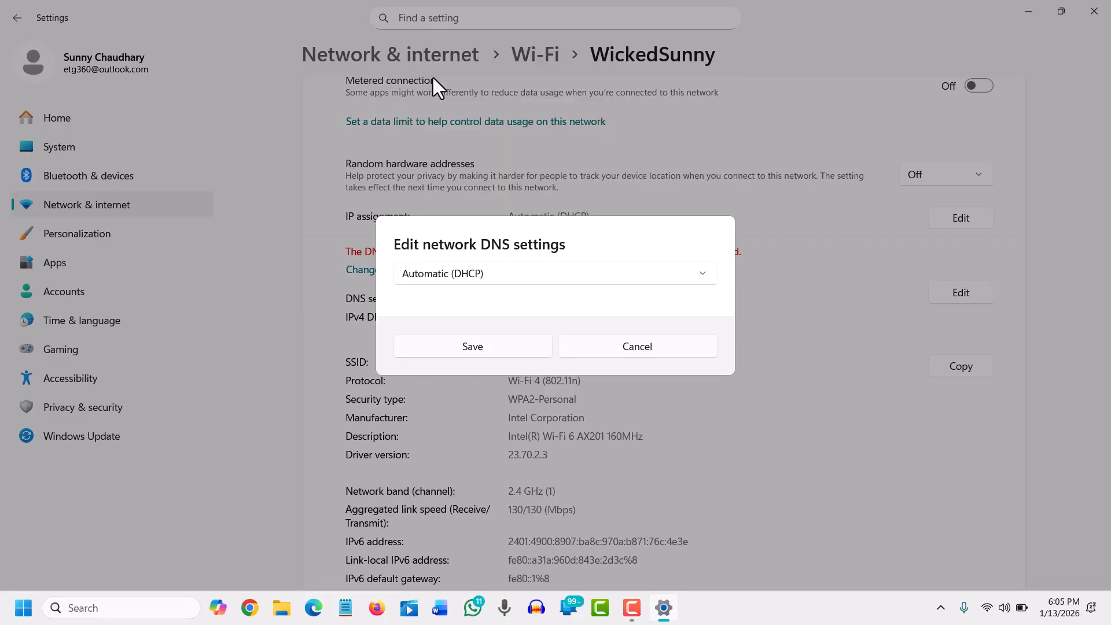
Step: Set Wi-Fi DNS to Manual IPv4, preferred 1.1.1.1, alternate 8.8.8.8, and save
{"action": "left_click", "coordinate": [555, 273]}
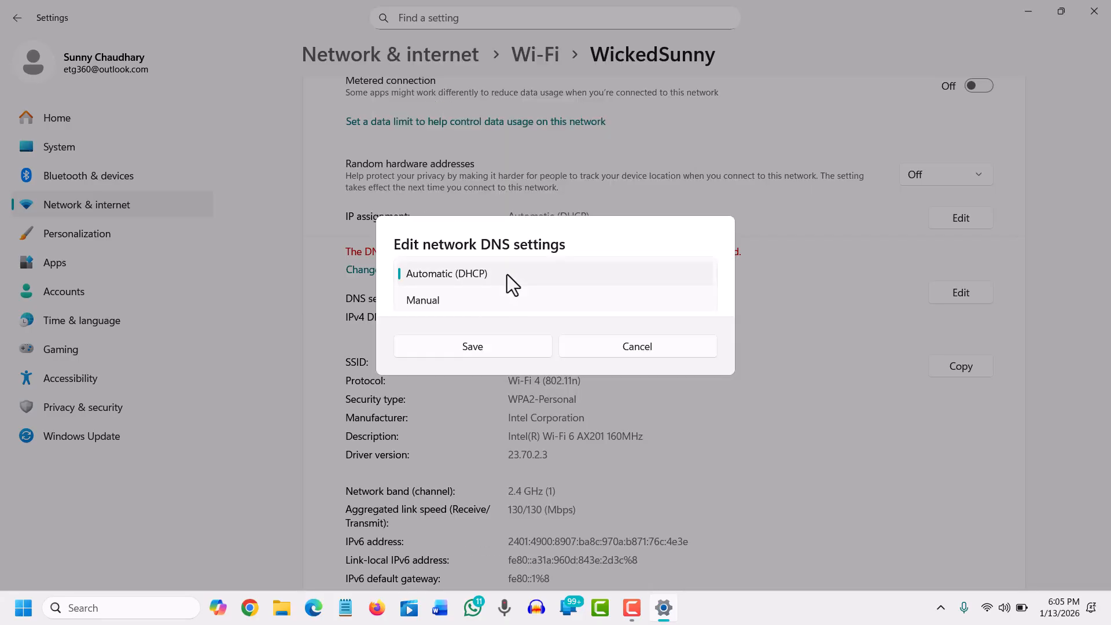
{"action": "left_click", "coordinate": [423, 300]}
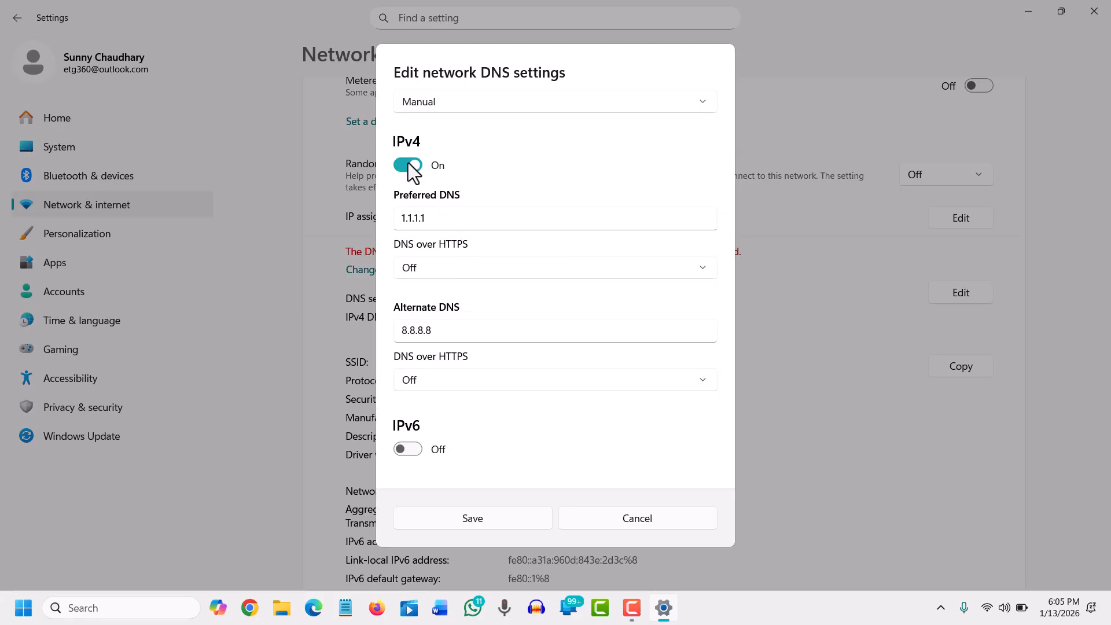
{"action": "left_click", "coordinate": [407, 167]}
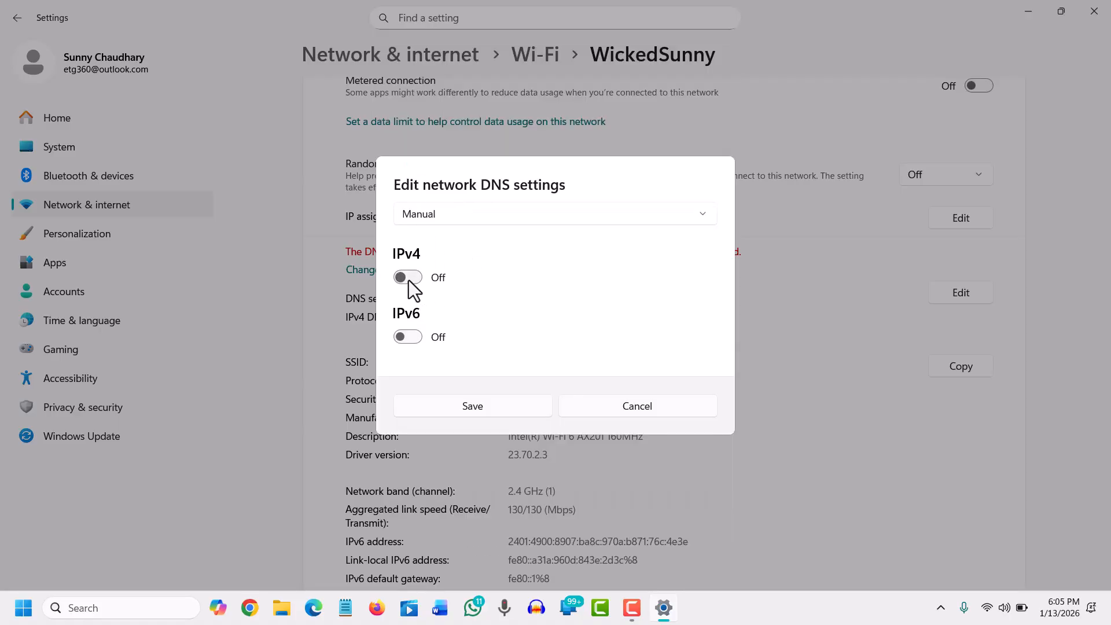
{"action": "left_click", "coordinate": [407, 277]}
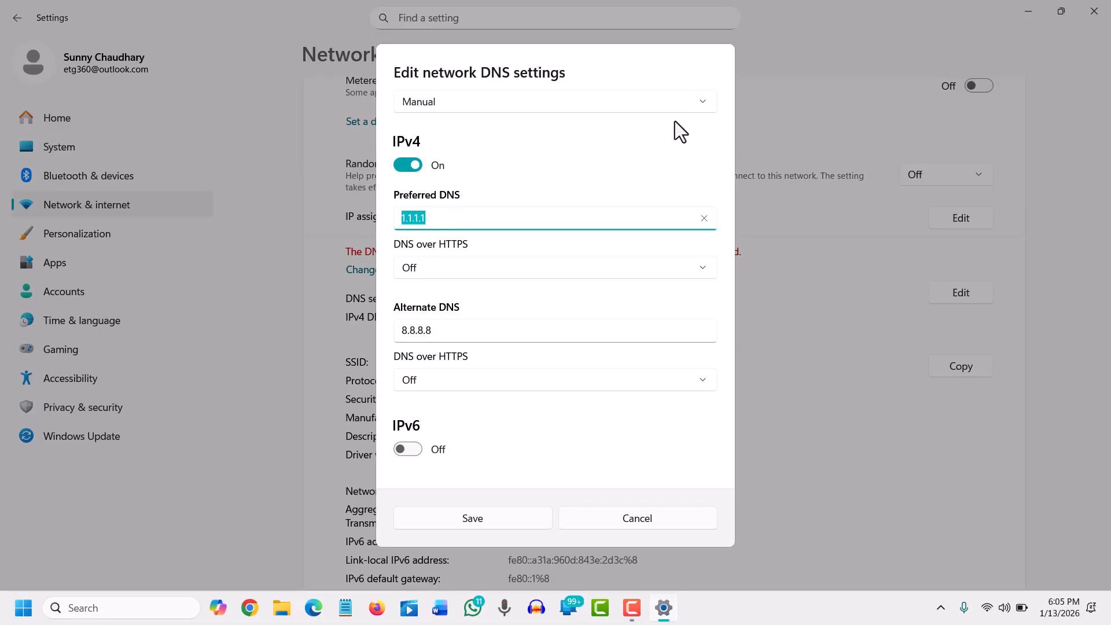
{"action": "type", "text": "1.1"}
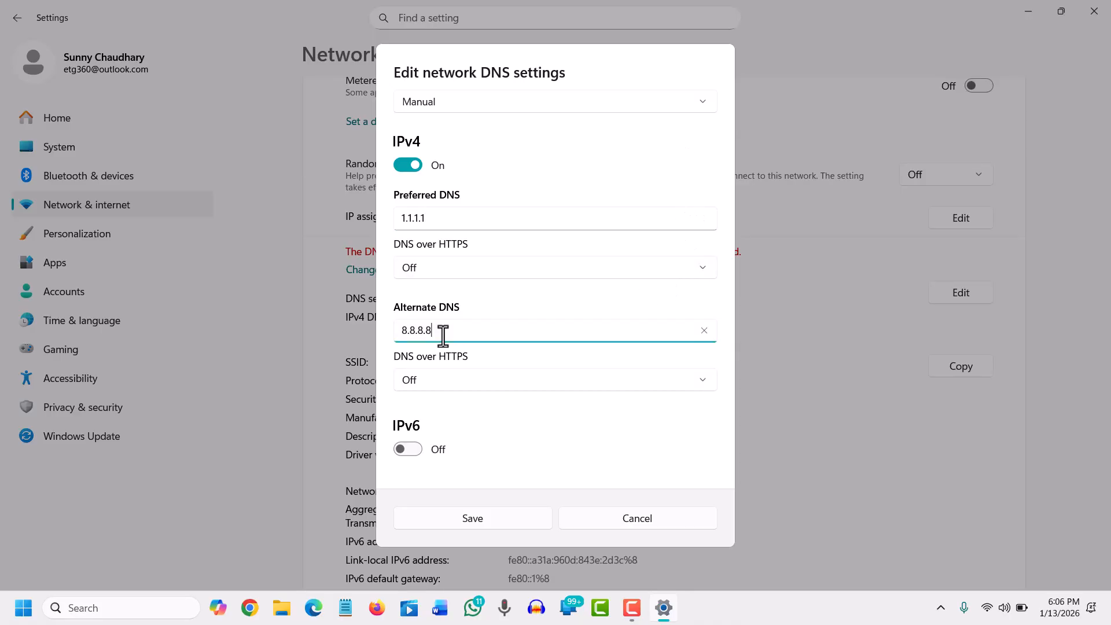
{"action": "mouse_move", "coordinate": [459, 307]}
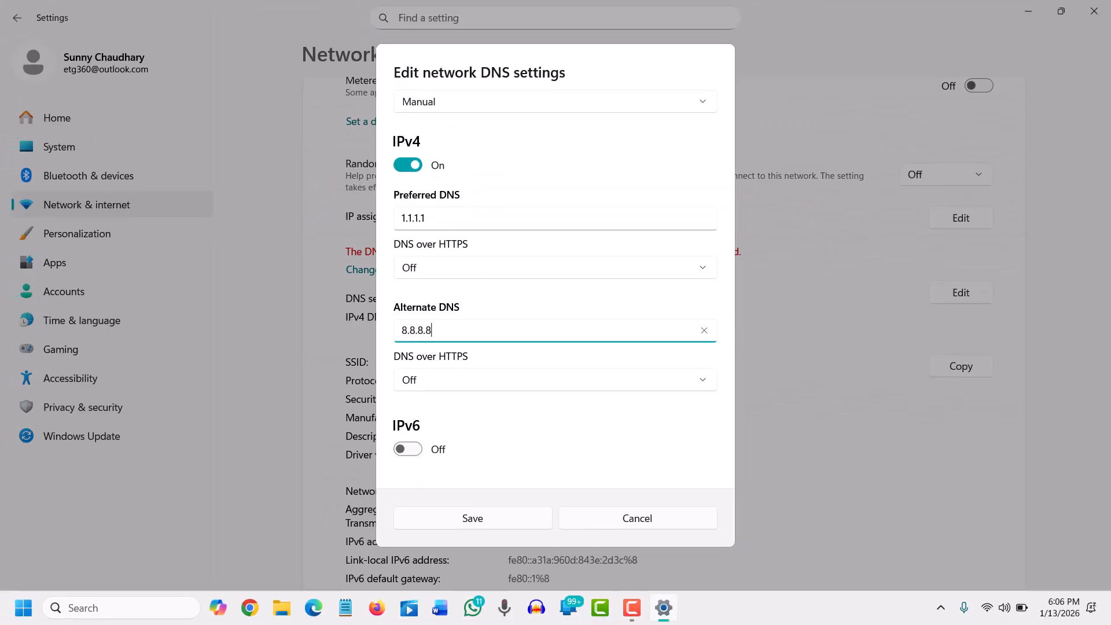
{"action": "left_click", "coordinate": [472, 518]}
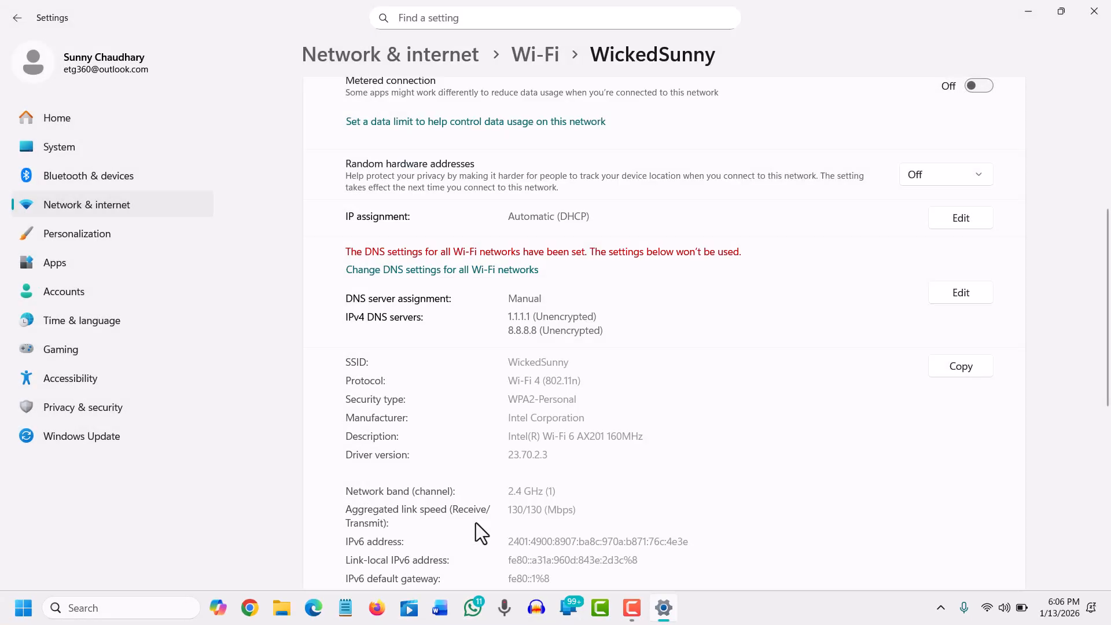